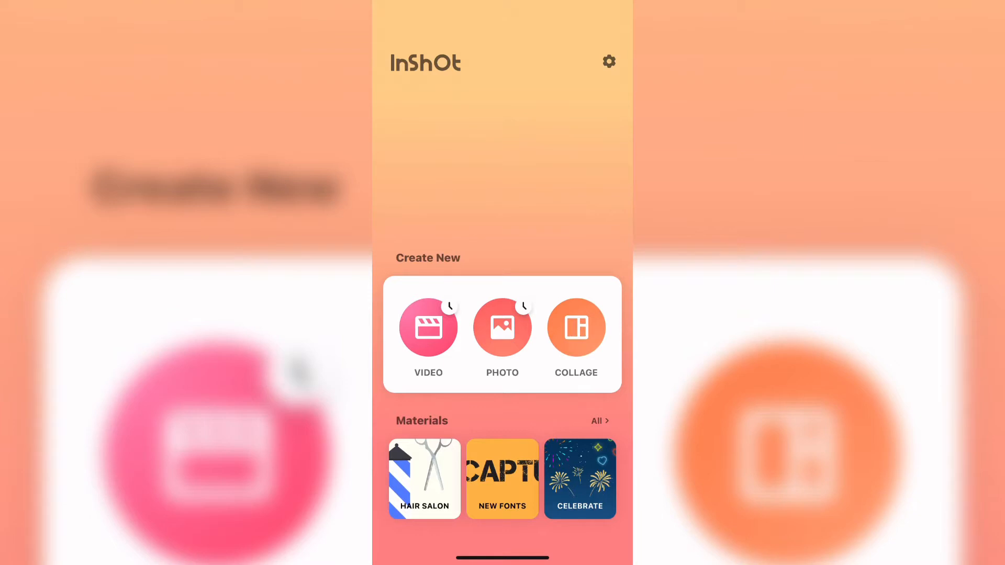
Open InShot Settings from the gear icon on the home screen.
{"action": "left_click", "coordinate": [609, 60]}
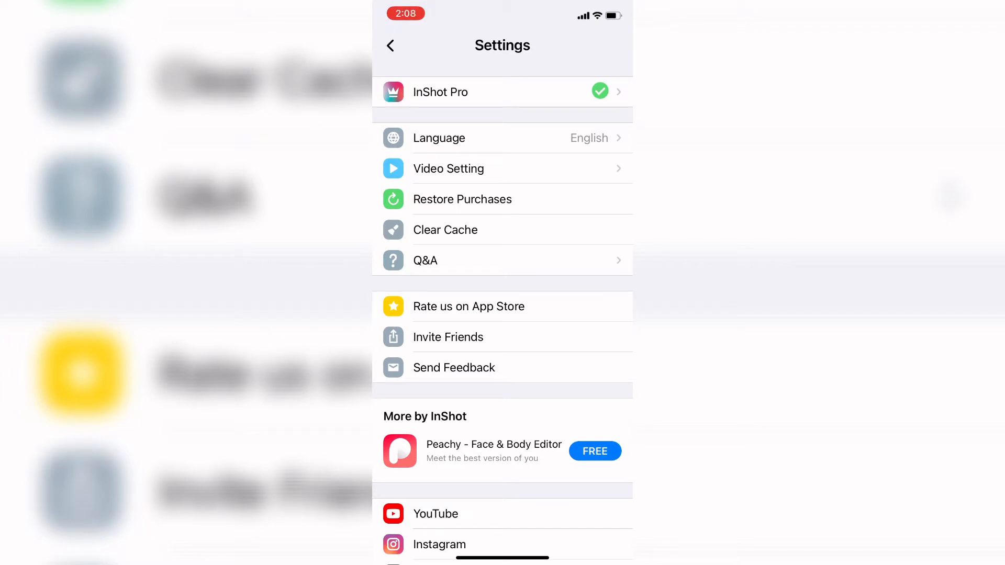
{"action": "scroll", "scroll_direction": "down", "scroll_amount": 3}
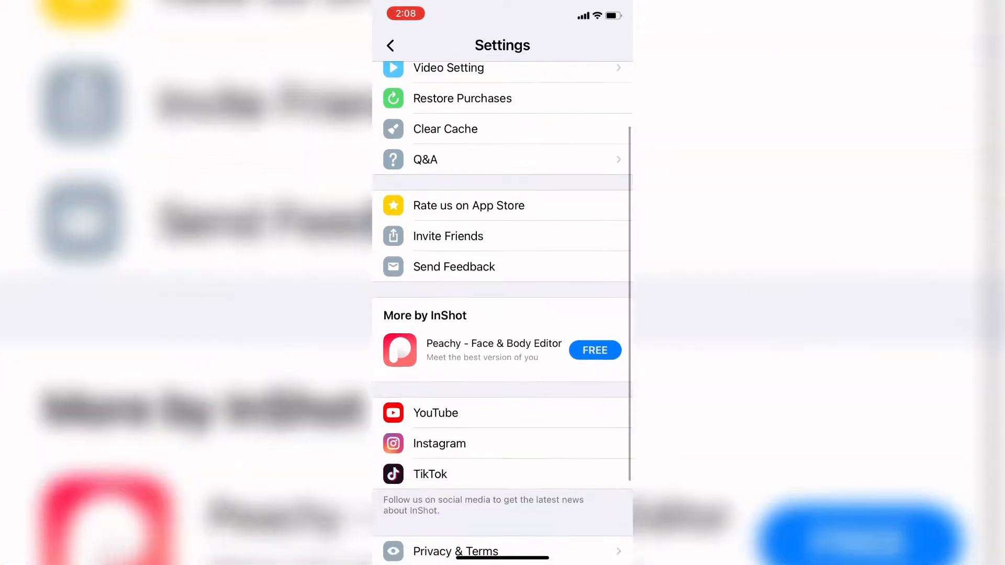
{"action": "scroll", "scroll_direction": "down", "scroll_amount": 3}
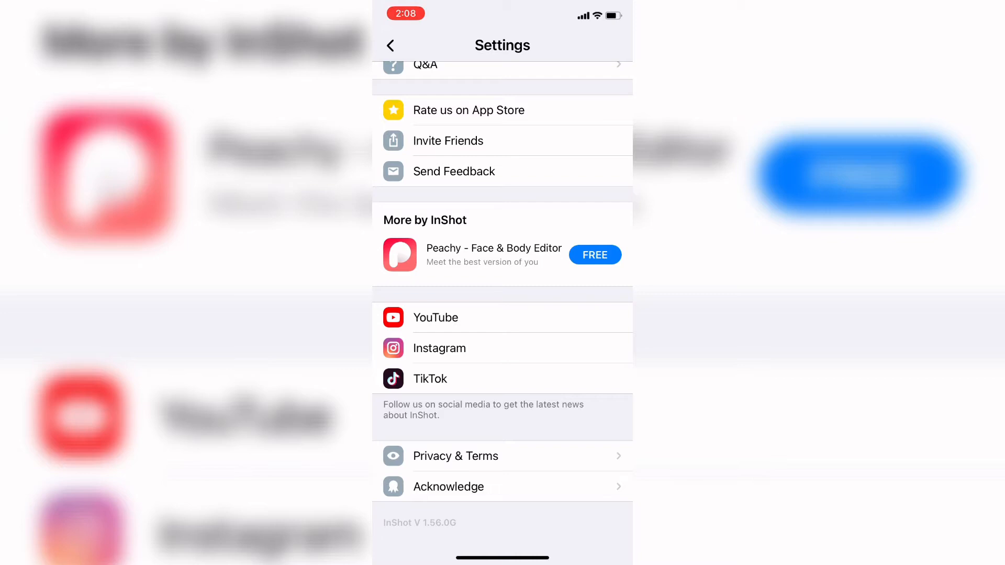
{"action": "left_click", "coordinate": [430, 378]}
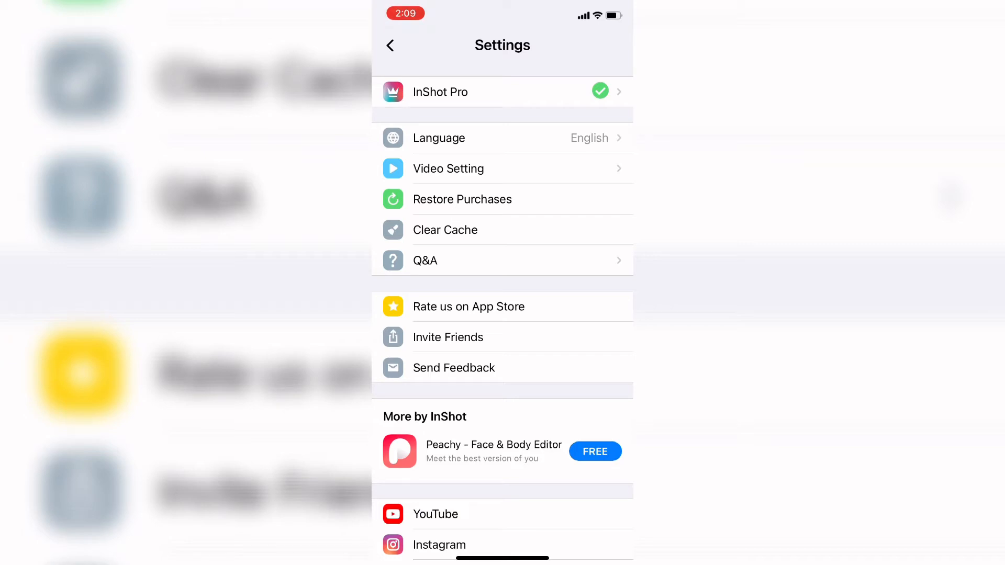
Open Q&A help on the Editing tab and scroll down to expand Photo Cutout.
{"action": "left_click", "coordinate": [425, 260]}
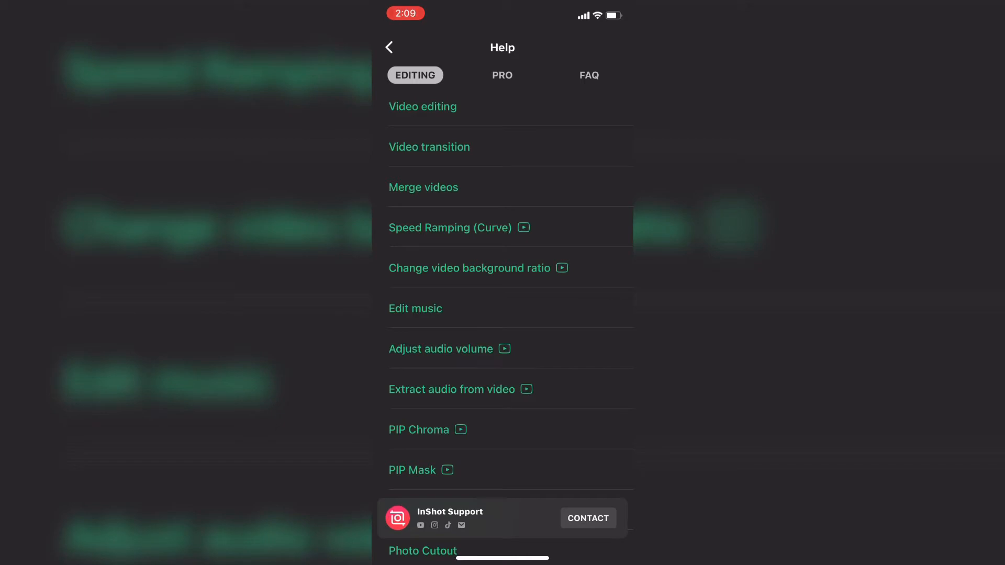
{"action": "scroll", "scroll_direction": "down", "scroll_amount": 3}
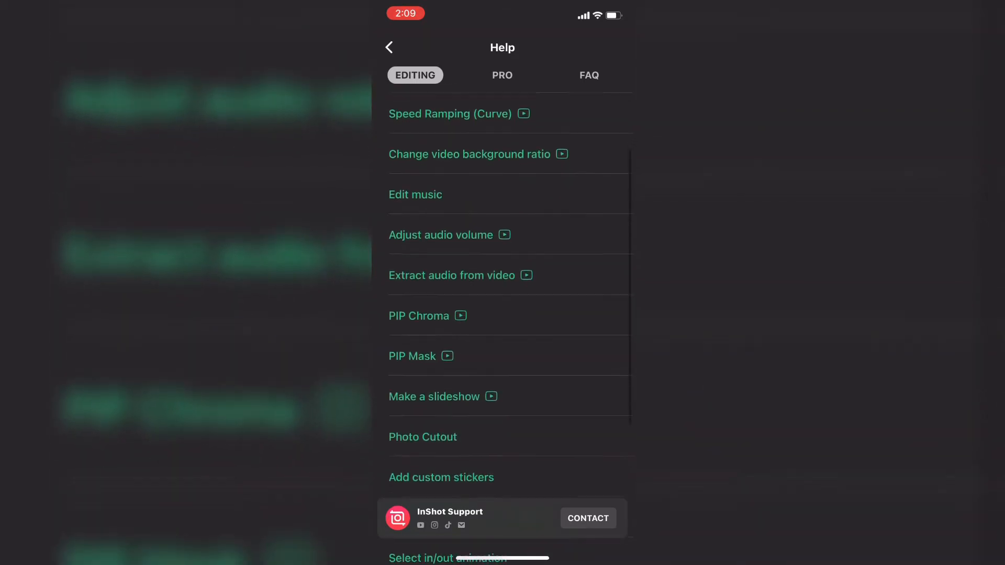
{"action": "scroll", "scroll_direction": "down", "scroll_amount": 3}
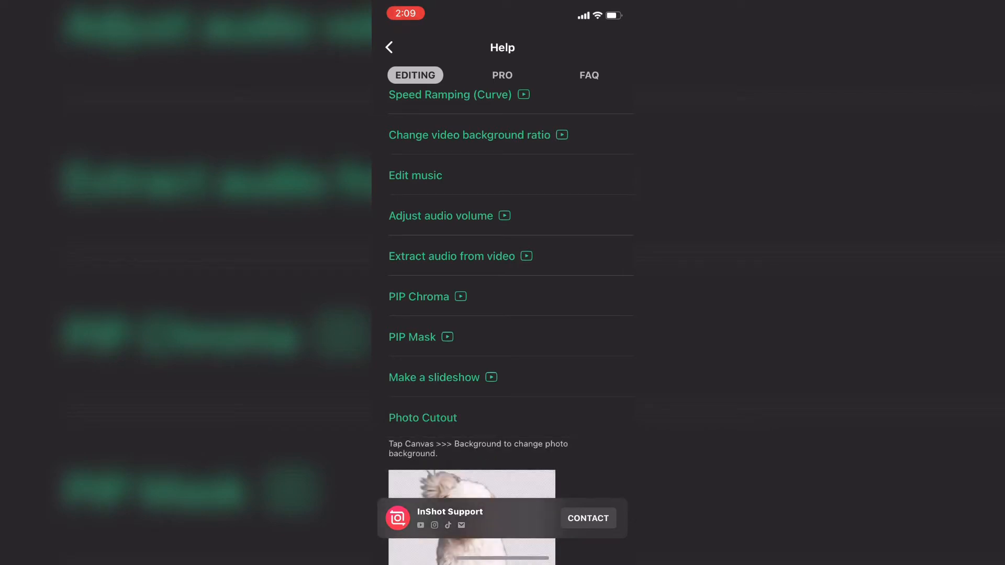
Scroll past the Photo Cutout tip and switch to the PRO help topics.
{"action": "scroll", "scroll_direction": "down", "scroll_amount": 3}
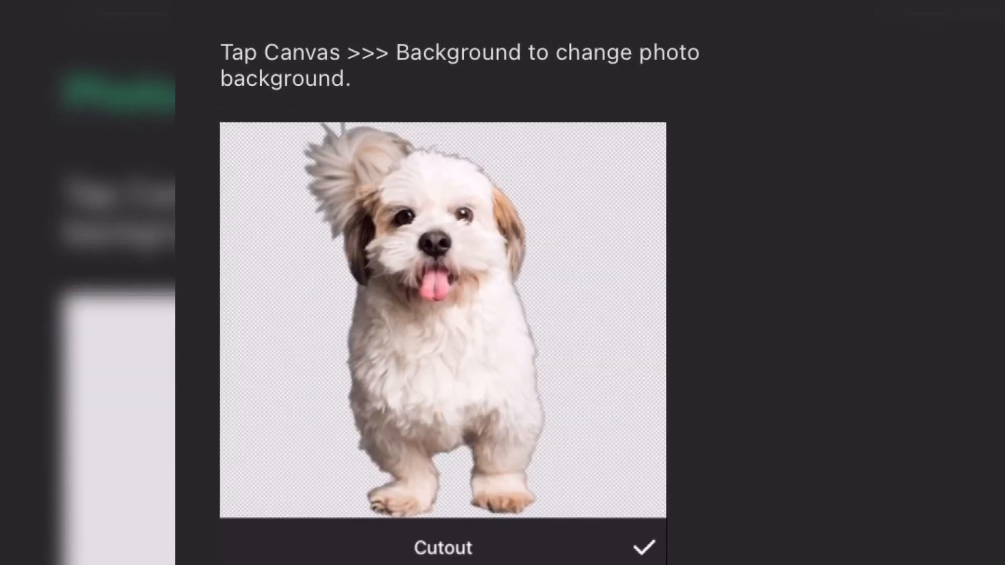
{"action": "left_click", "coordinate": [533, 476]}
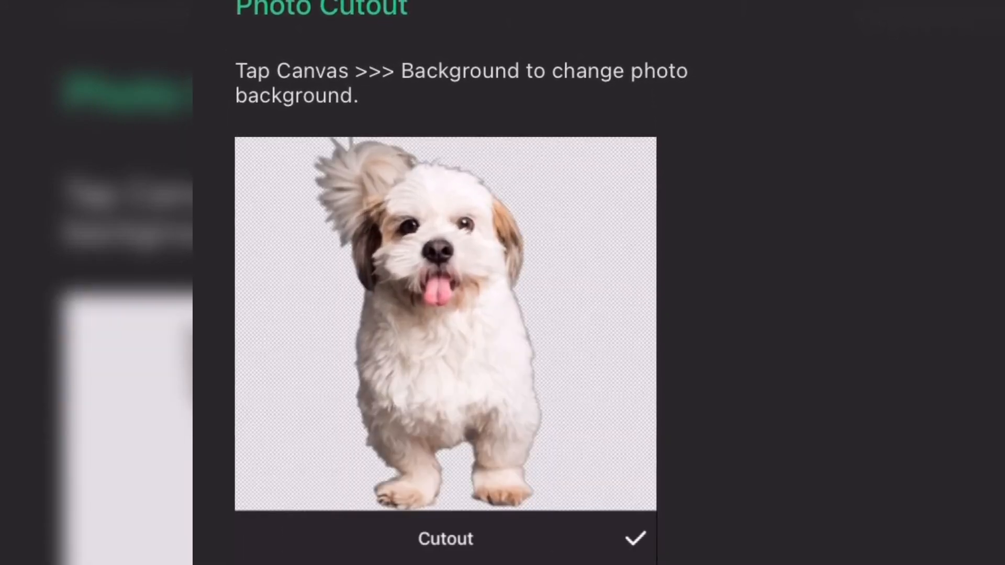
{"action": "left_click", "coordinate": [530, 469]}
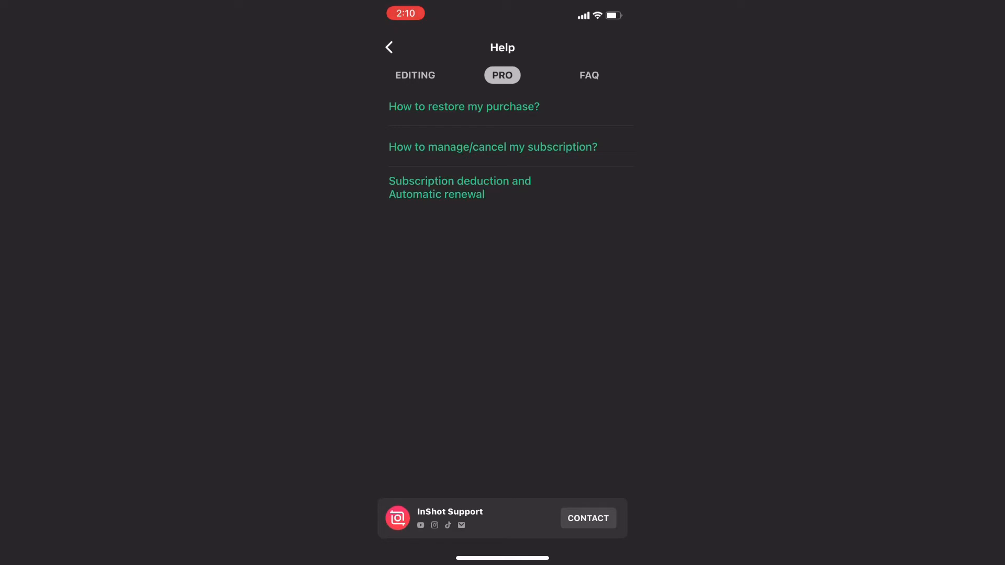
Switch the Help page to the FAQ tab.
{"action": "left_click", "coordinate": [589, 74]}
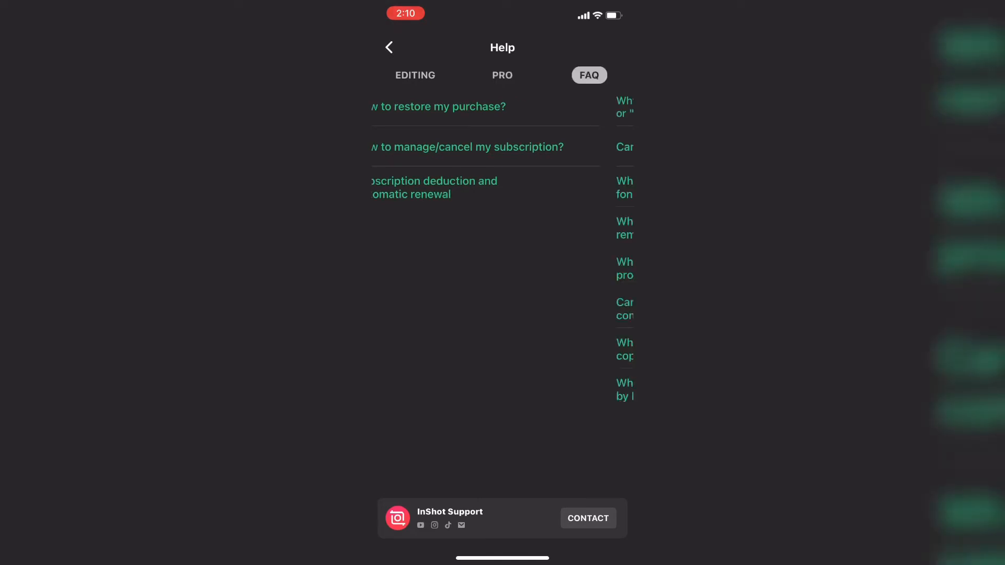